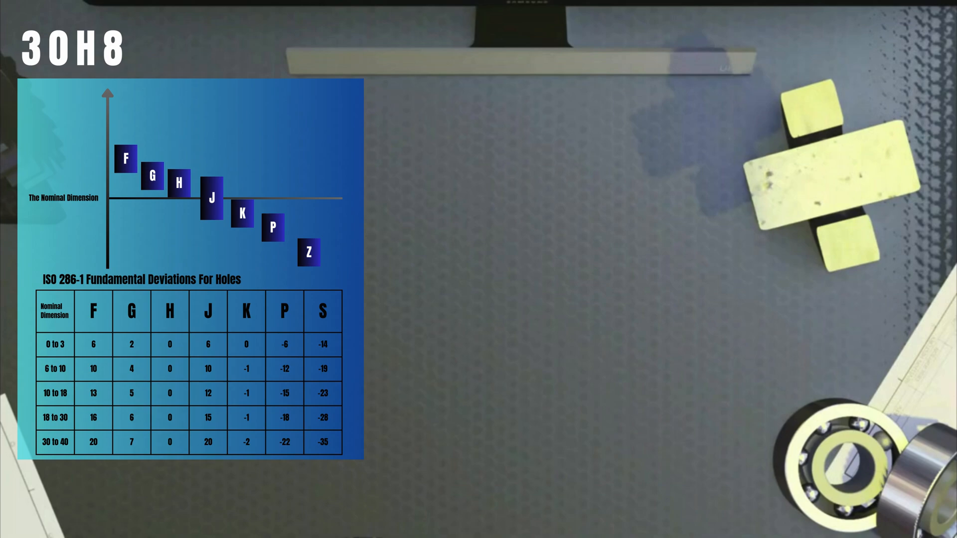
- Highlight the 0 in column H of the 30 to 40 row as the 30H8 fundamental deviation
{"action": "left_click", "coordinate": [170, 441]}
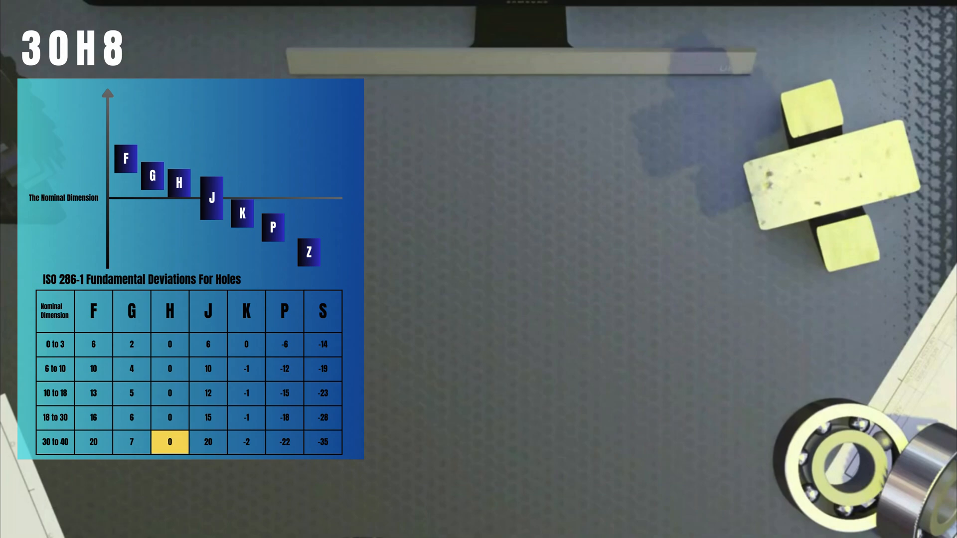